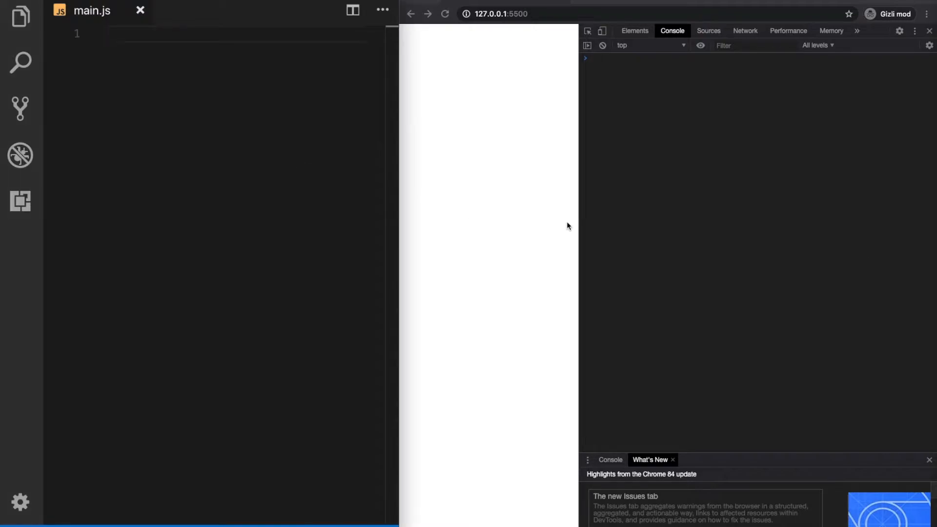
Declare var city = 'London' and log it so the console prints London
text(var city = 'London';)
text(console.log(city);)
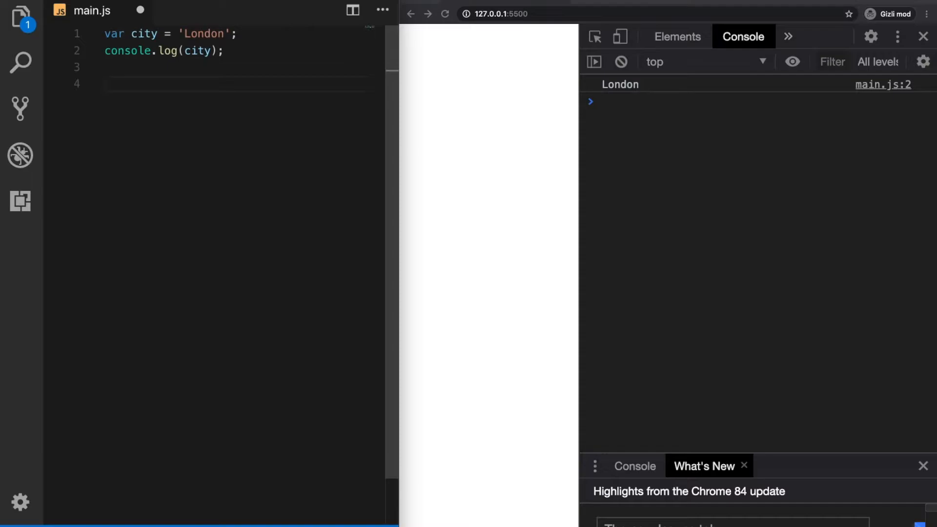
Add a second var city = 'Berlin' with its own console.log, printing London then Berlin
text(var cit)
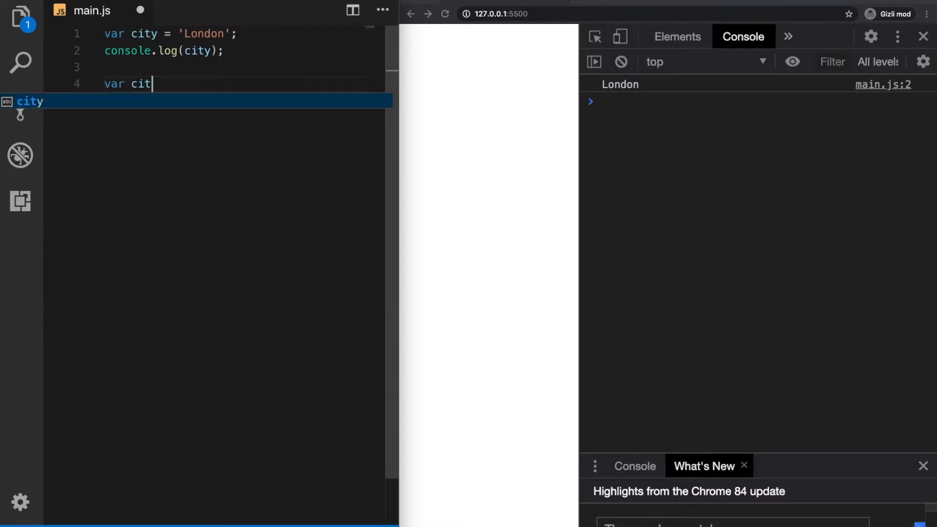
text(y)
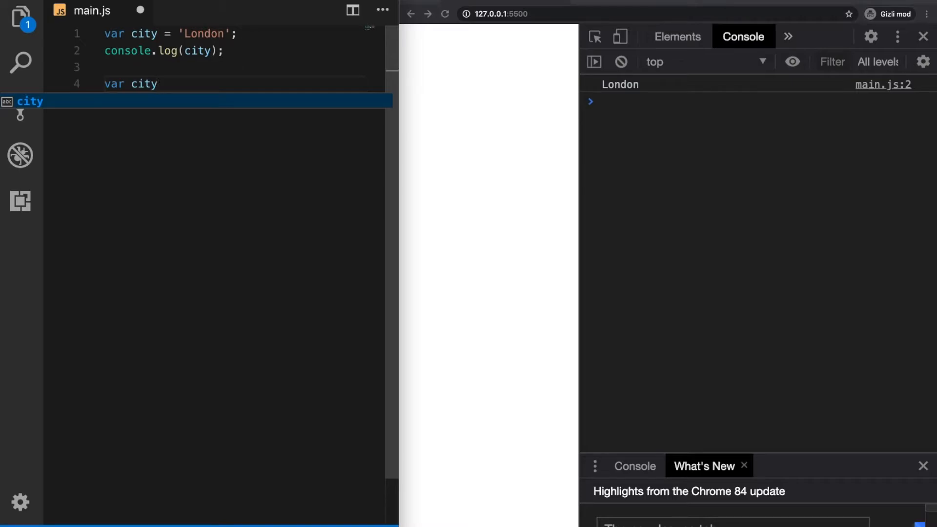
text(= 'Be')
text(console.log(city);)
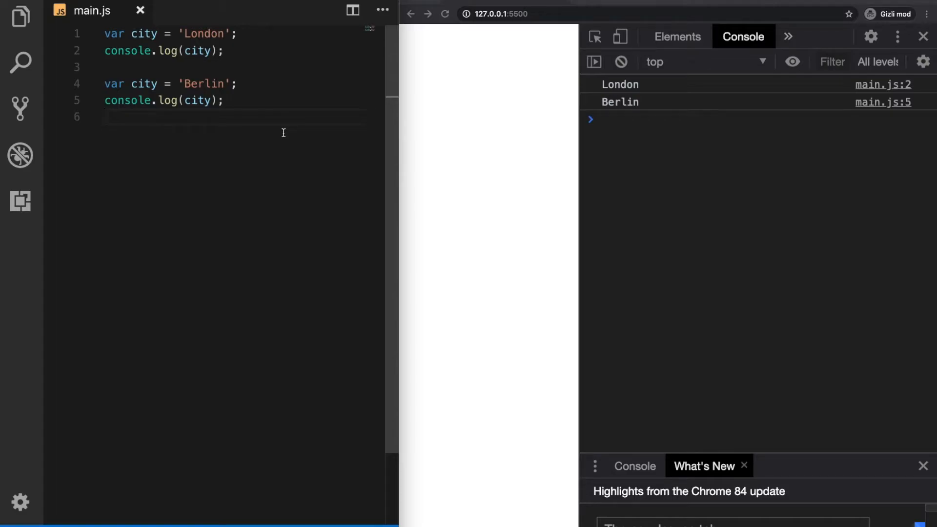
drag(104, 84, 227, 84)
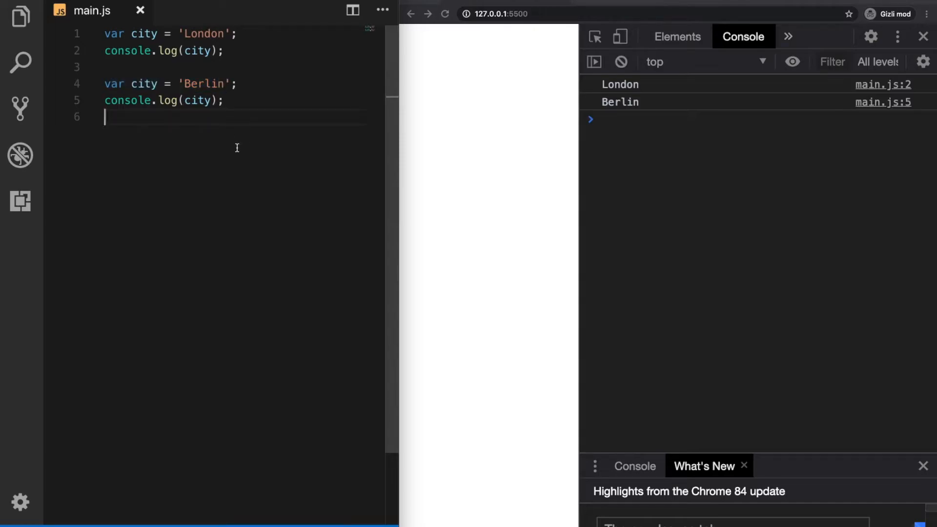
Change both city declarations from var to let, triggering the 'already declared' SyntaxError
double_click(113, 83)
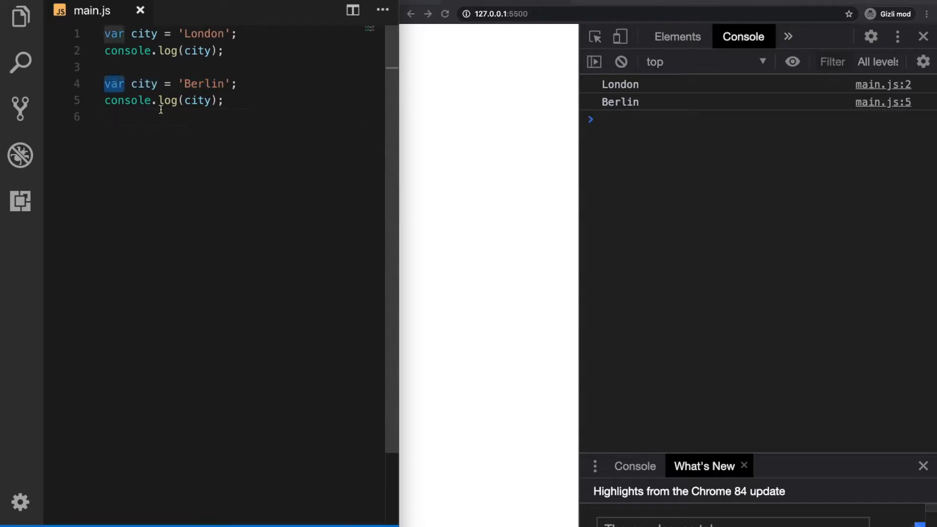
key(Backspace)
text(let)
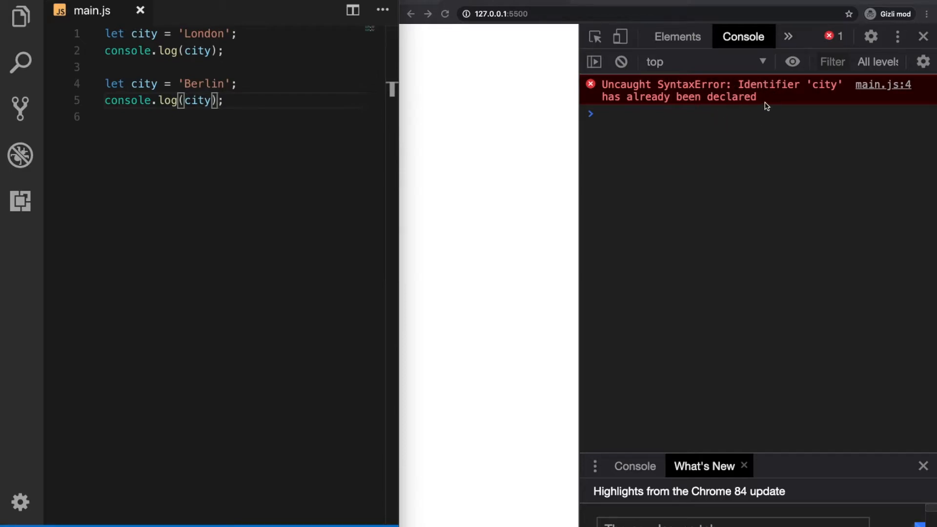
mouse_move(734, 110)
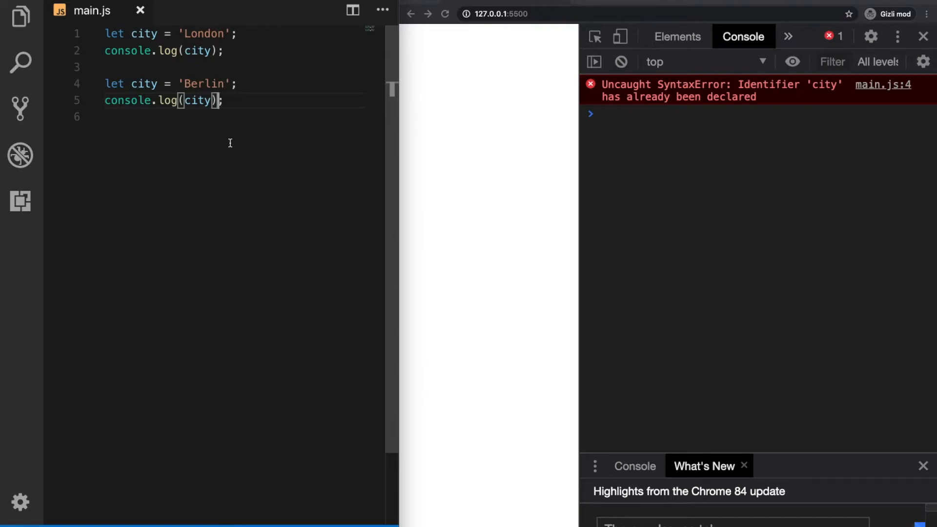
mouse_move(263, 198)
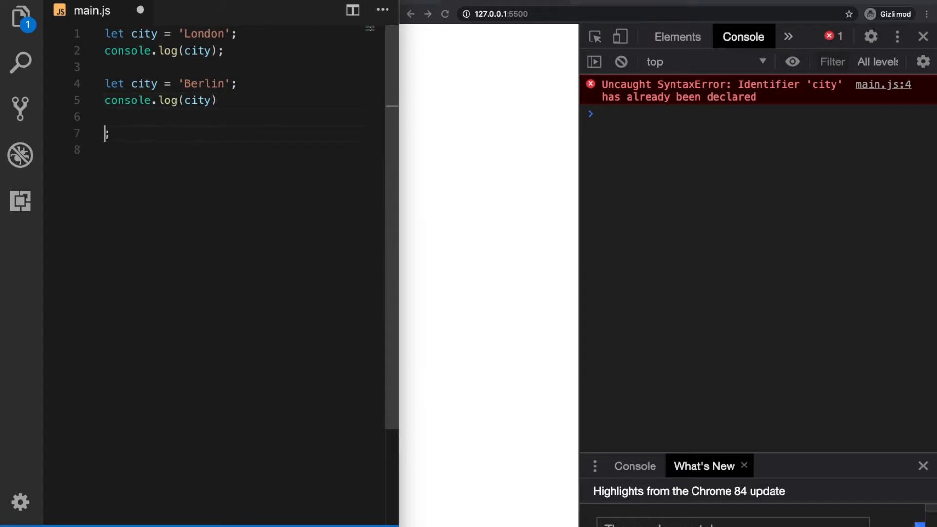
Wrap var city = 'London' in an if (true) block with console.log(city) inside and after it
text(if(t)
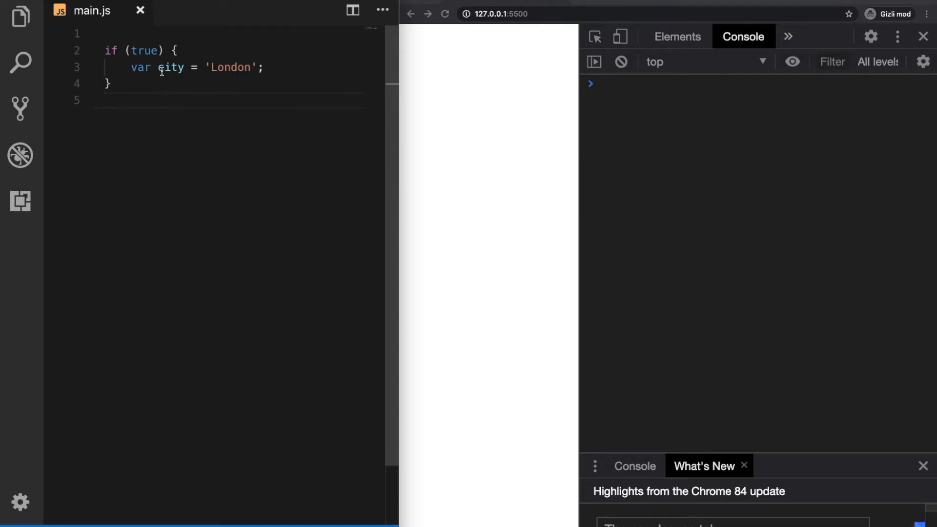
triple_click(179, 68)
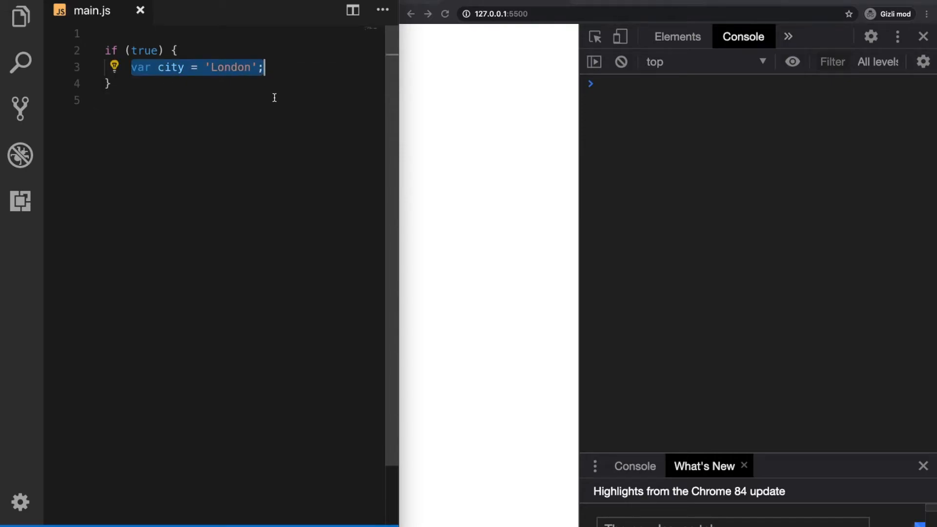
text(console.log(city);)
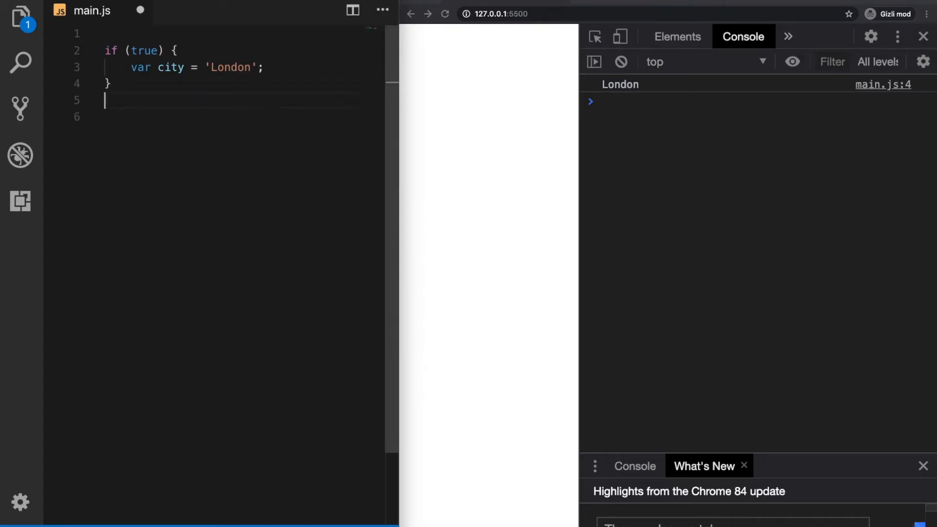
text(console.log(city);)
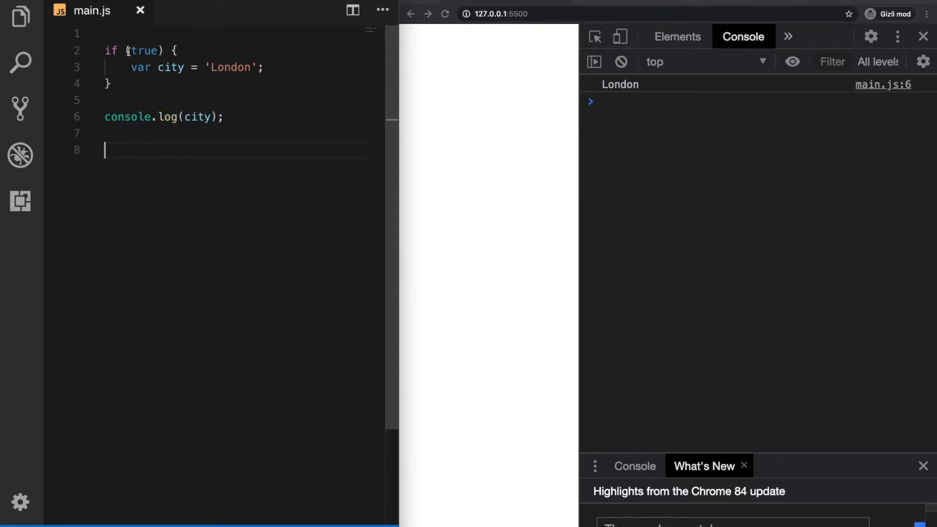
mouse_move(197, 116)
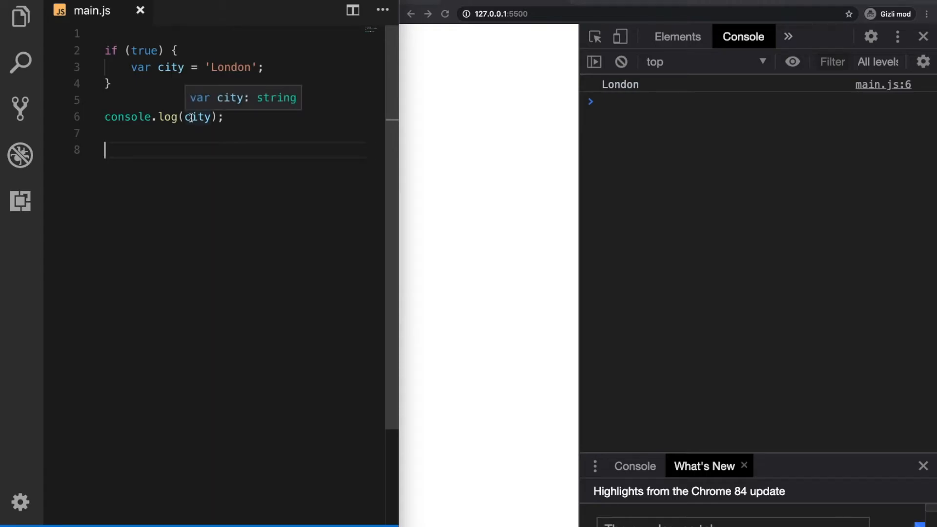
mouse_move(174, 172)
text(var city = 'London';)
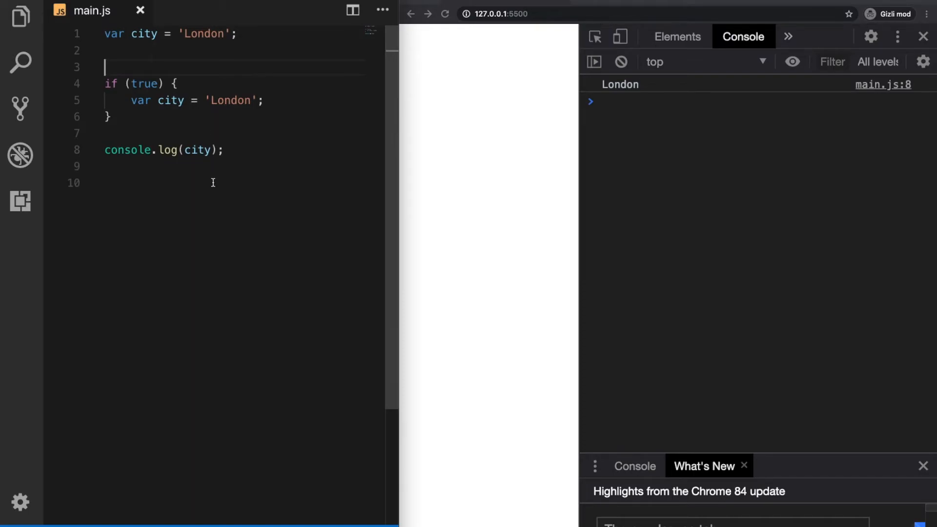
click(52, 50)
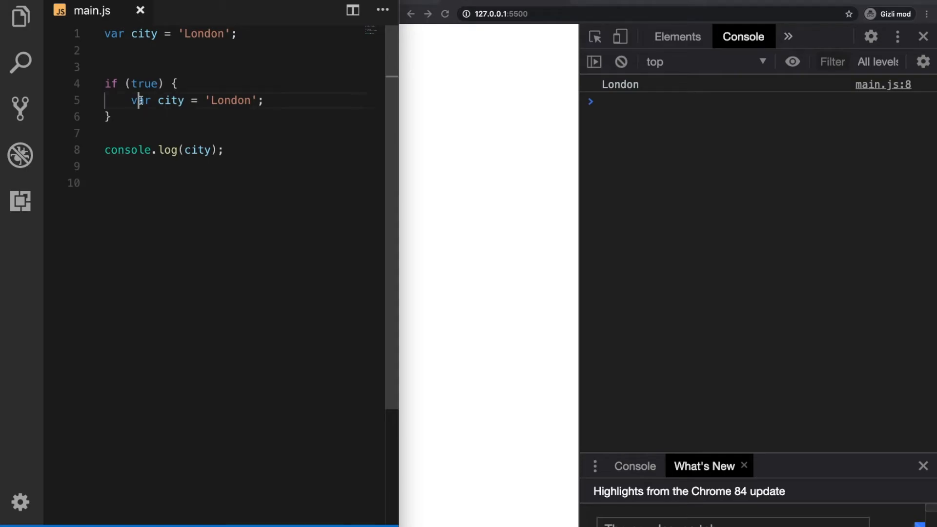
text(let)
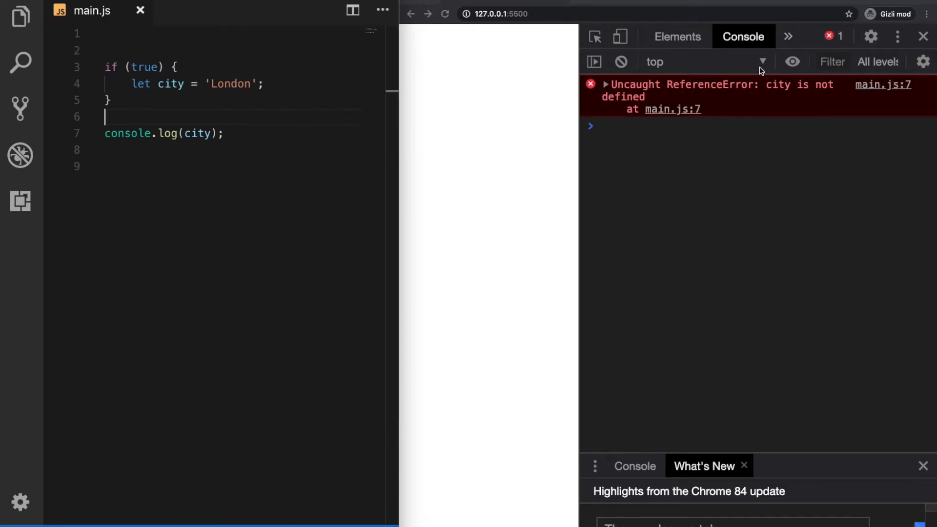
mouse_move(817, 100)
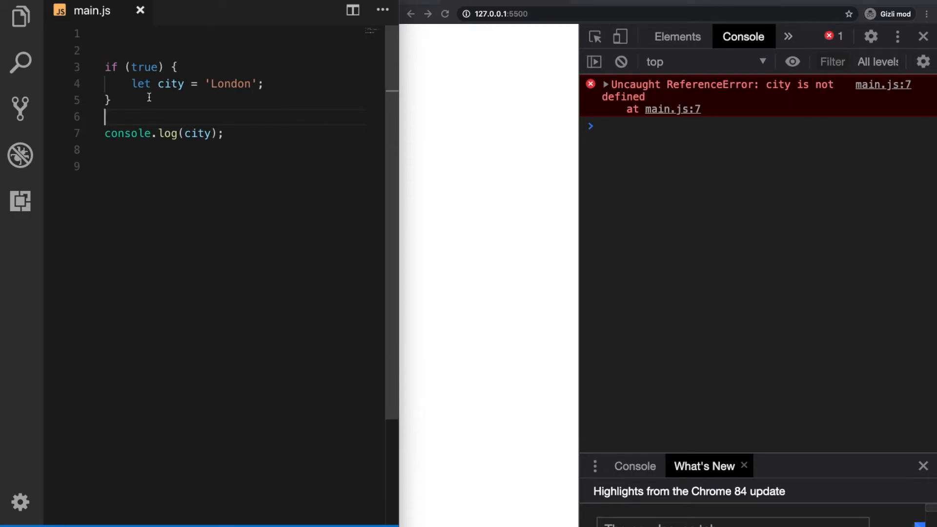
mouse_move(220, 184)
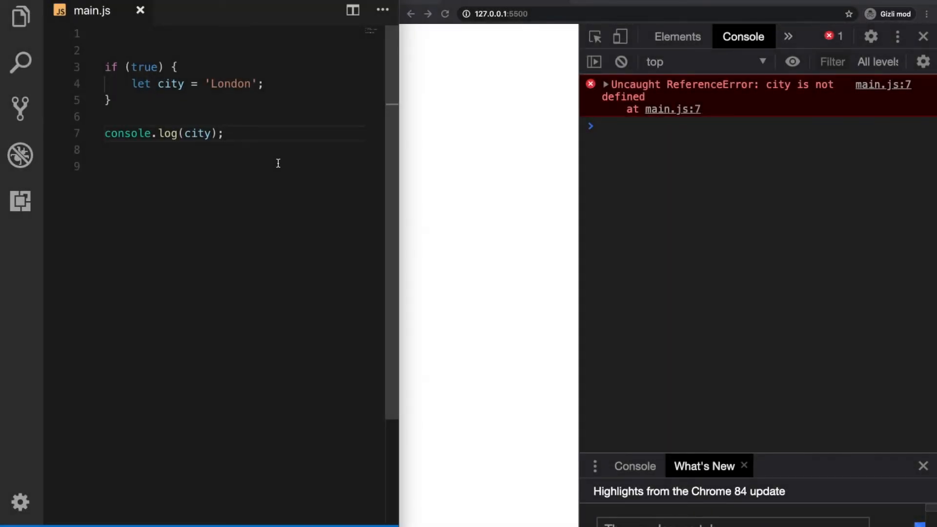
Clear main.js and declare const birthDate = 1990 as its only line
text(c)
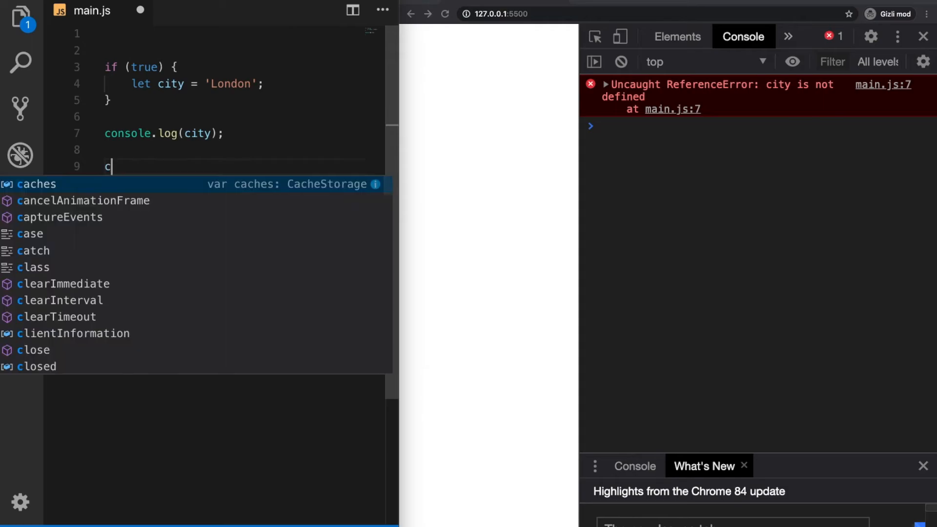
text(onst)
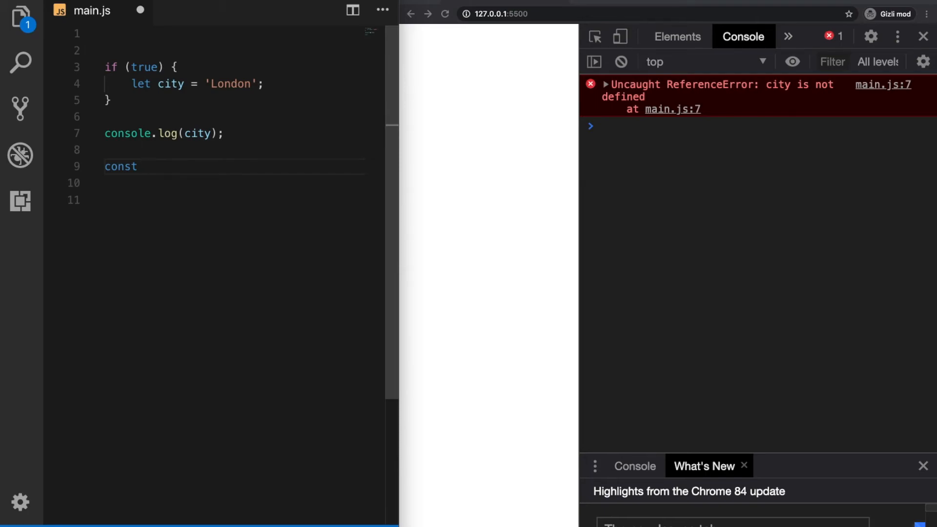
text(bi)
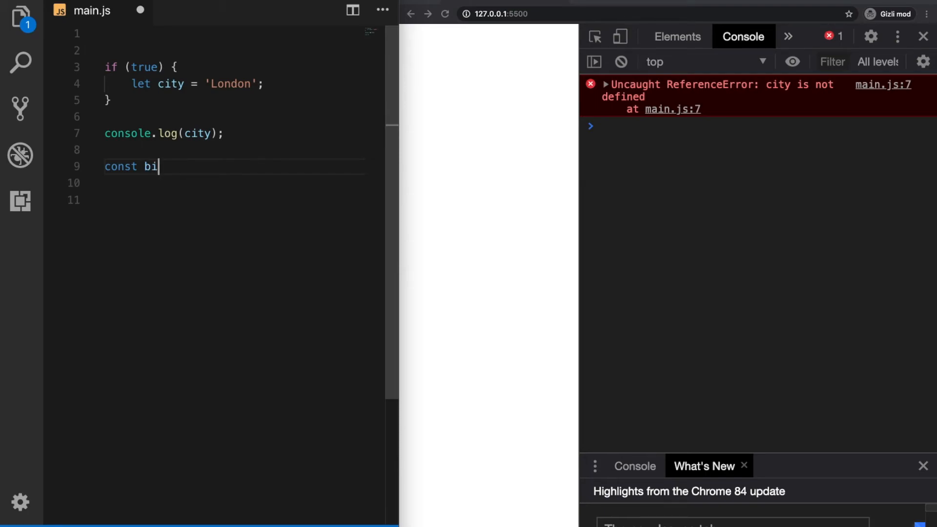
text(rthDate)
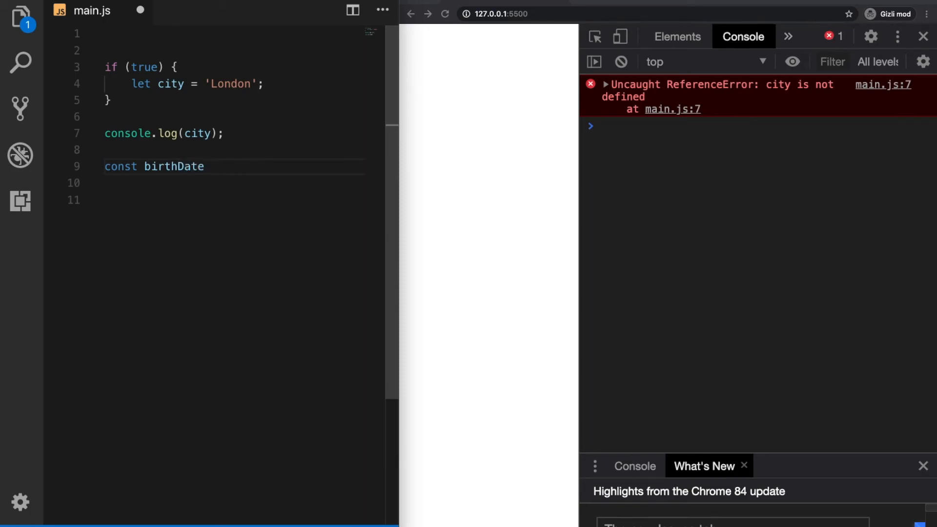
text(=)
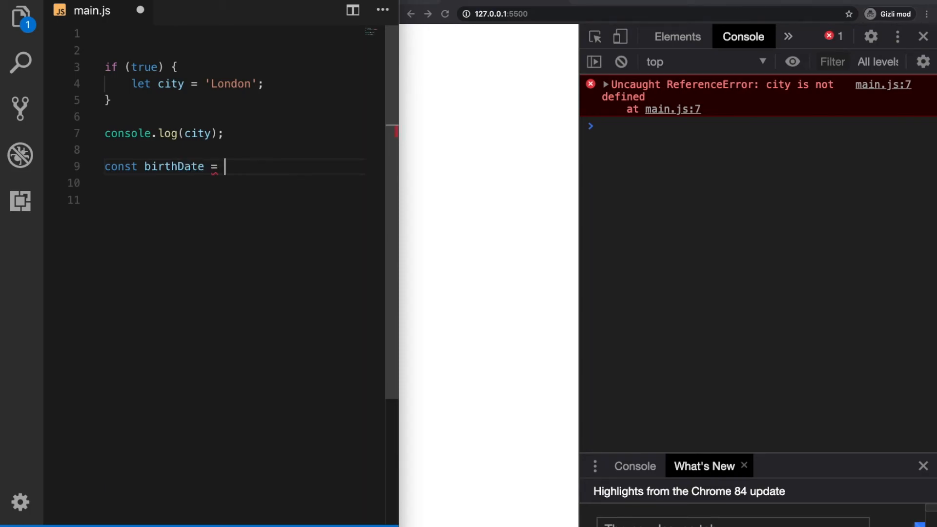
text(1990;)
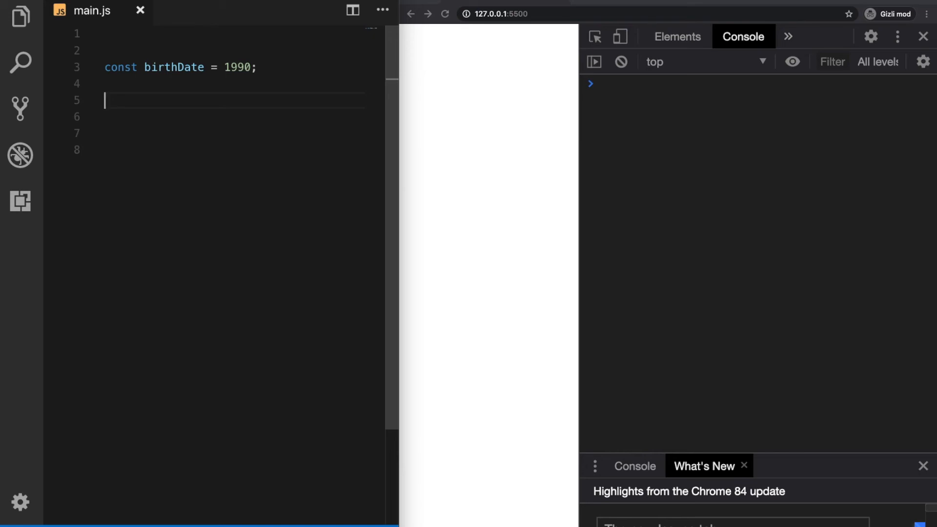
Reassign birthDate = 2000, producing TypeError: Assignment to constant variable
text(birthDate)
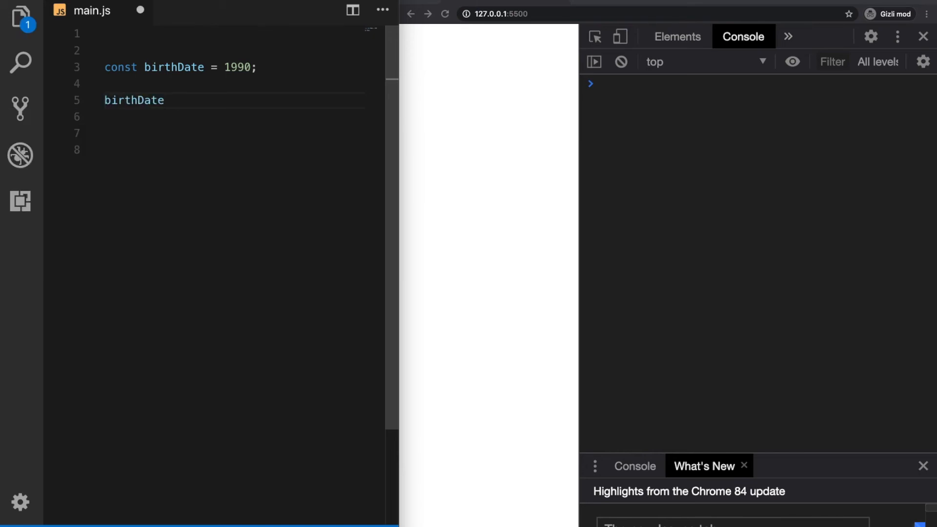
text(= 2000;)
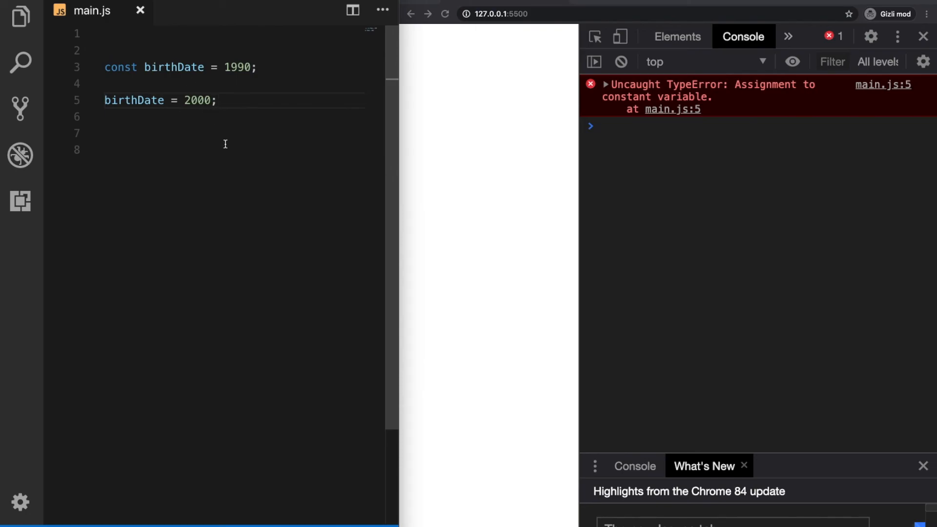
mouse_move(237, 153)
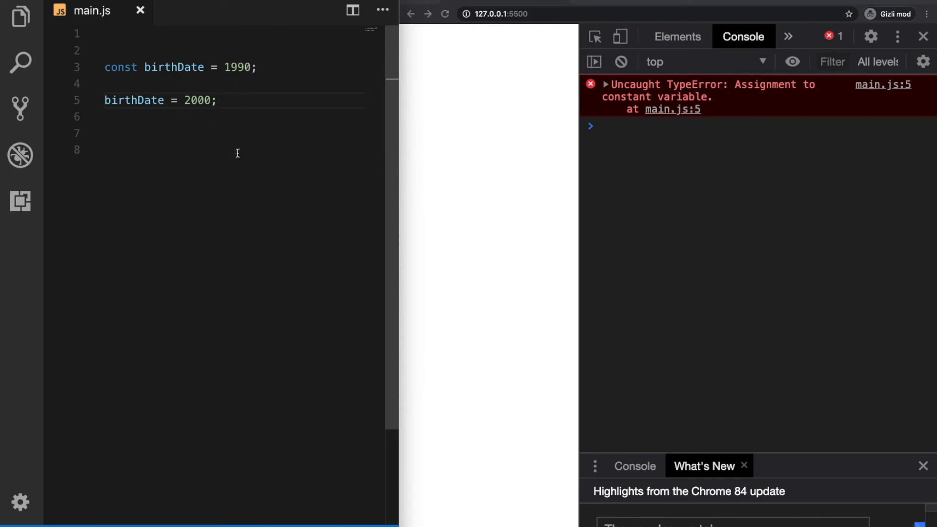
Use let birthDate on both lines, producing the 'birthDate has already been declared' SyntaxError
double_click(119, 67)
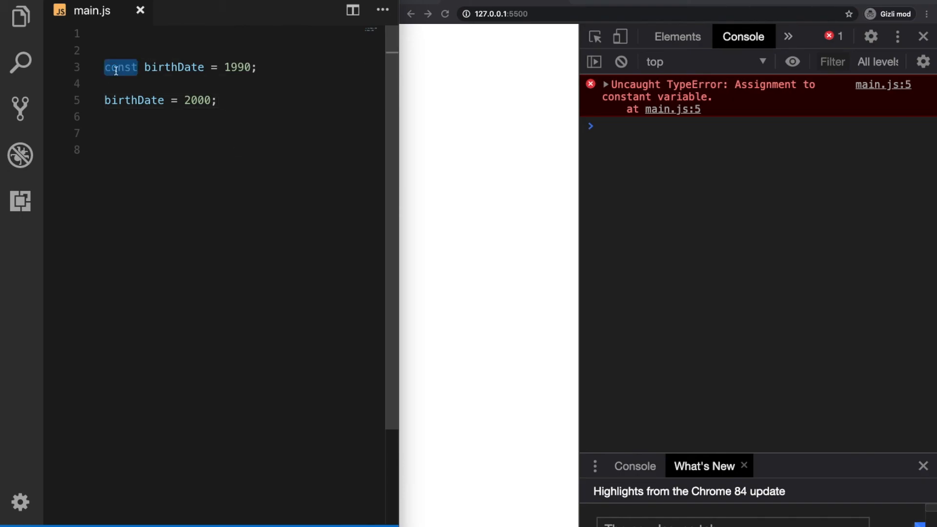
text(let)
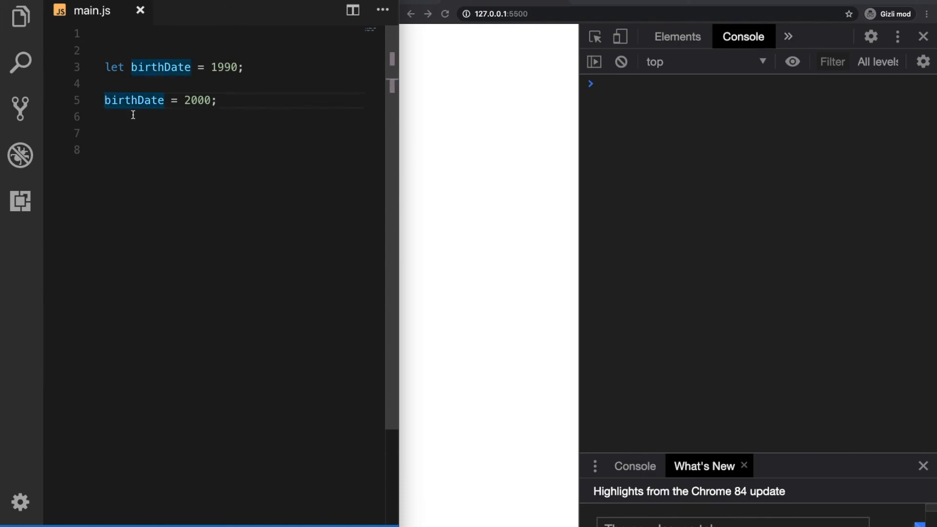
text(let)
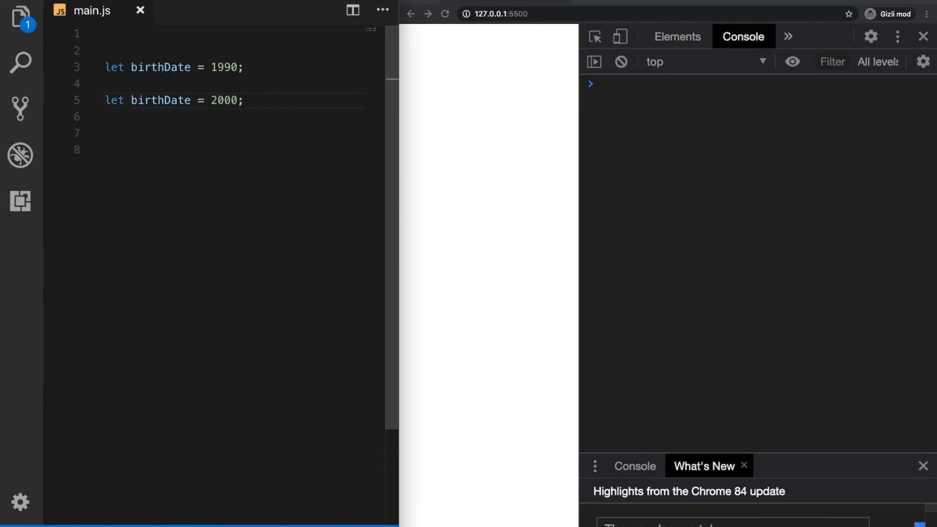
click(445, 14)
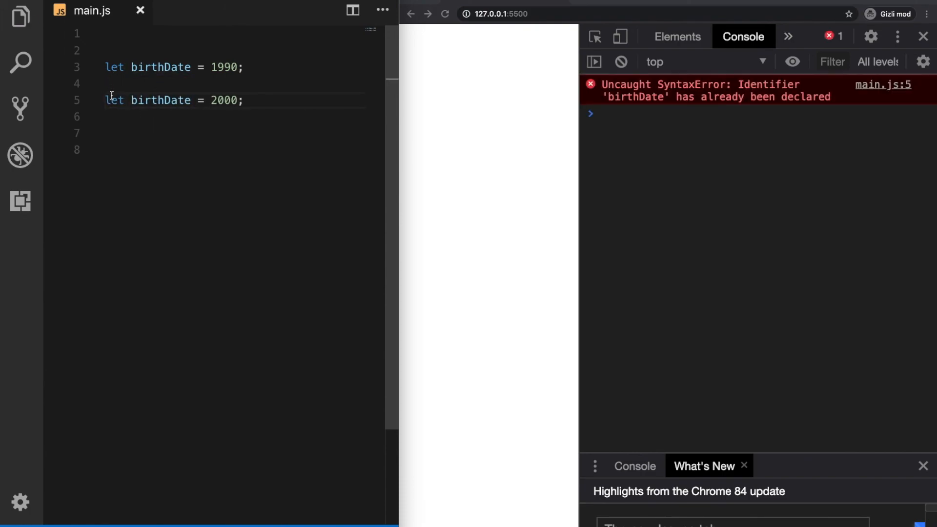